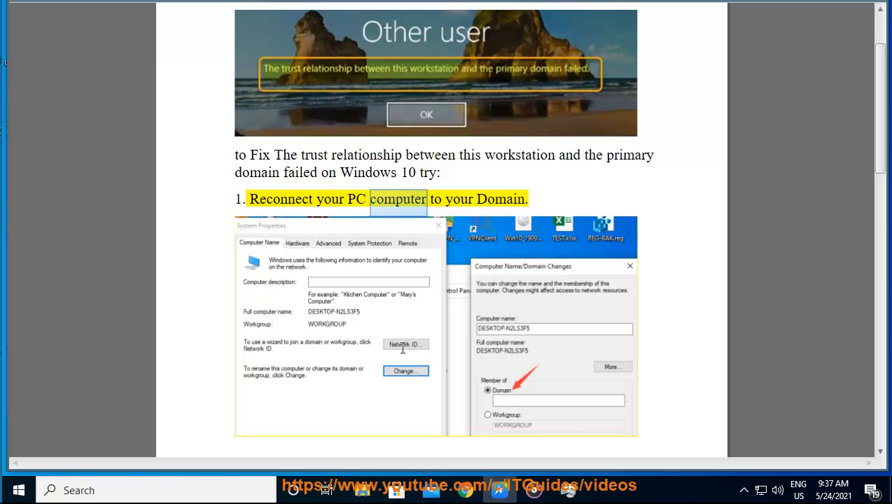
Scroll through the Word trust-relationship guide before returning to the desktop
scroll(down, 3)
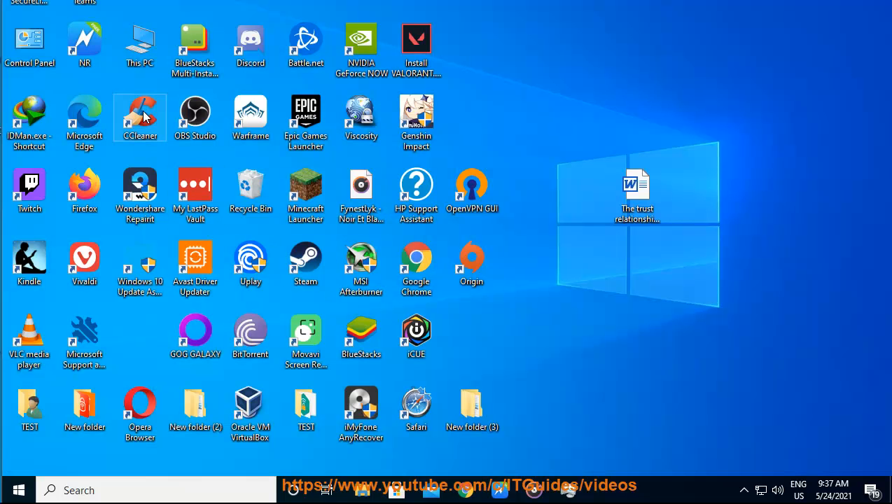
Open This PC's Properties, then Advanced system settings on the Computer Name tab
right_click(140, 44)
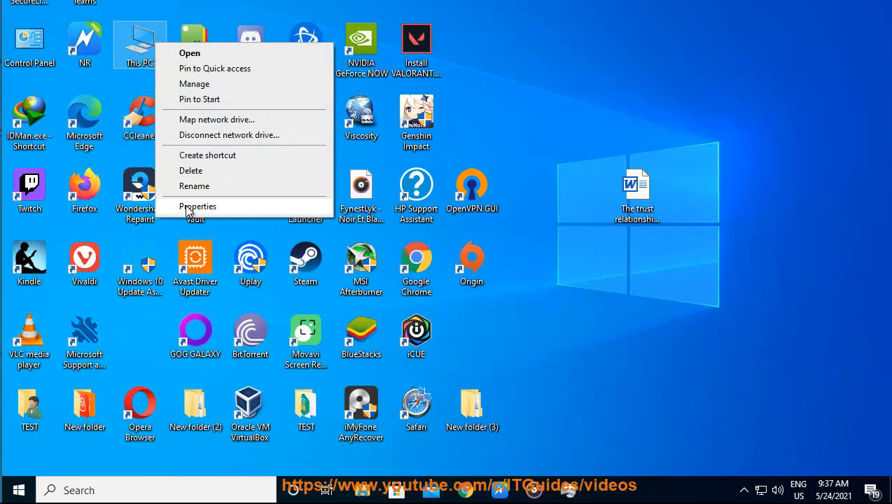
click(198, 206)
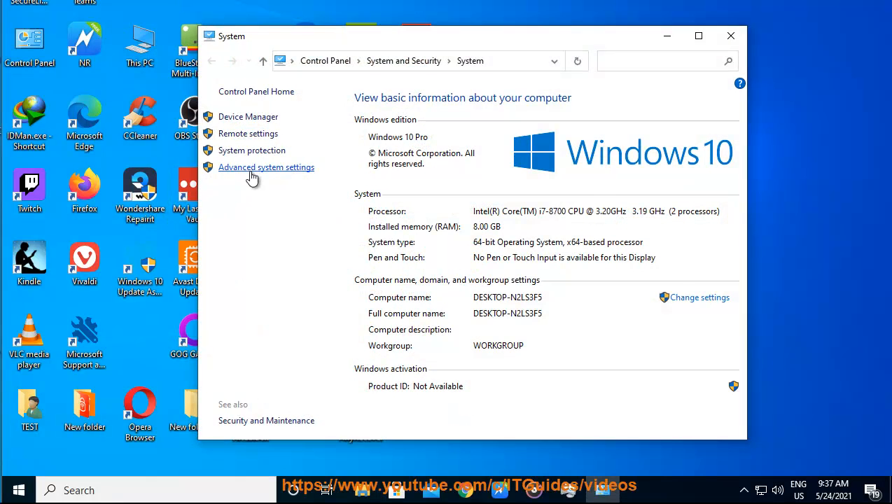
click(266, 166)
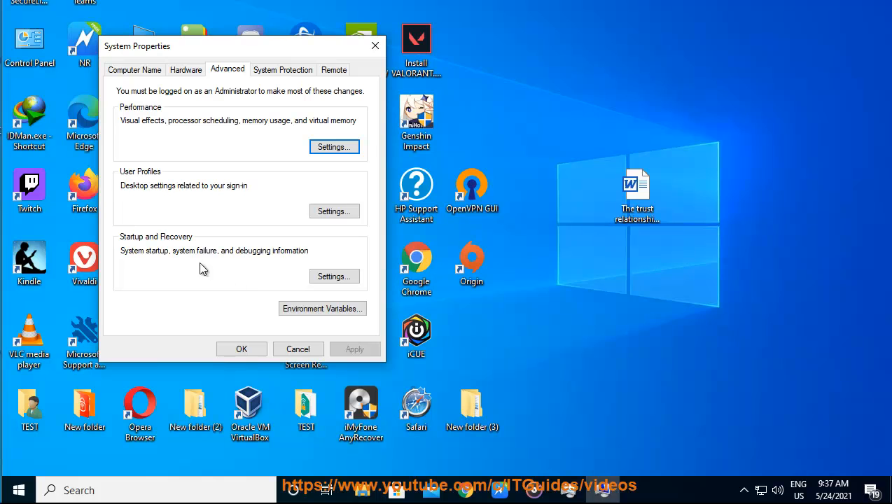
click(135, 69)
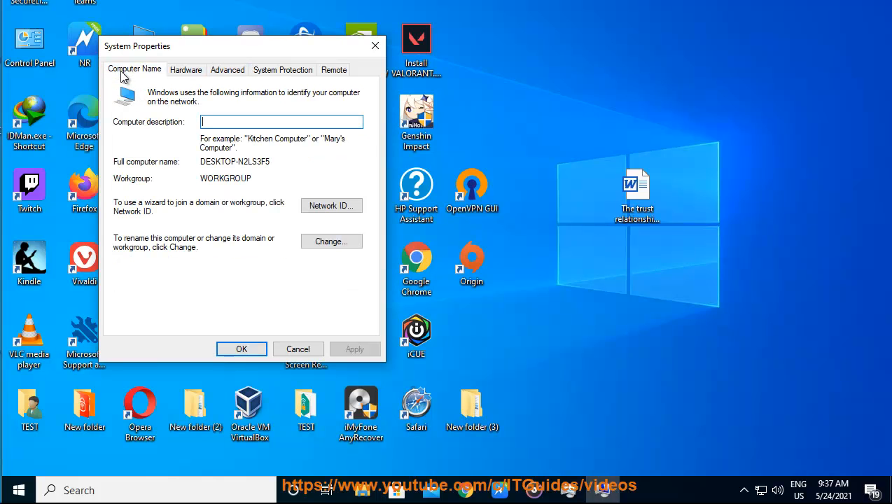
mouse_move(332, 241)
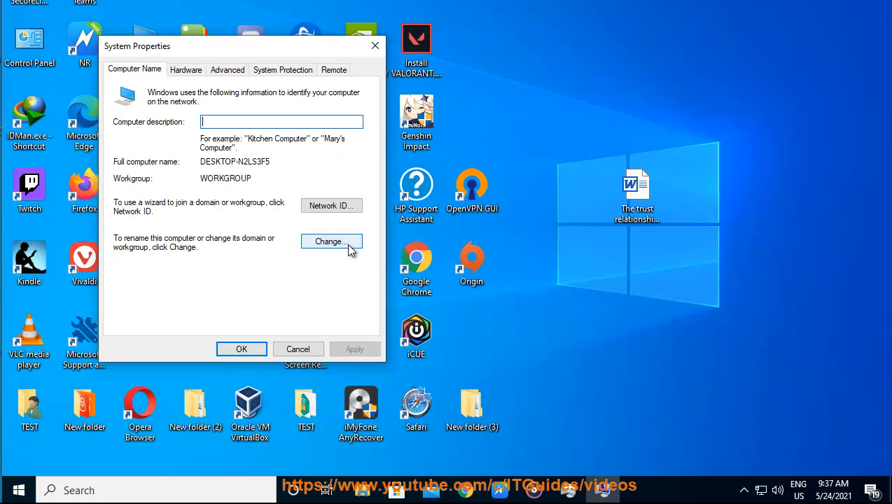
Join the computer to domain 1.2.3.4/567 and confirm the change
click(331, 240)
text(1.2.3.4)
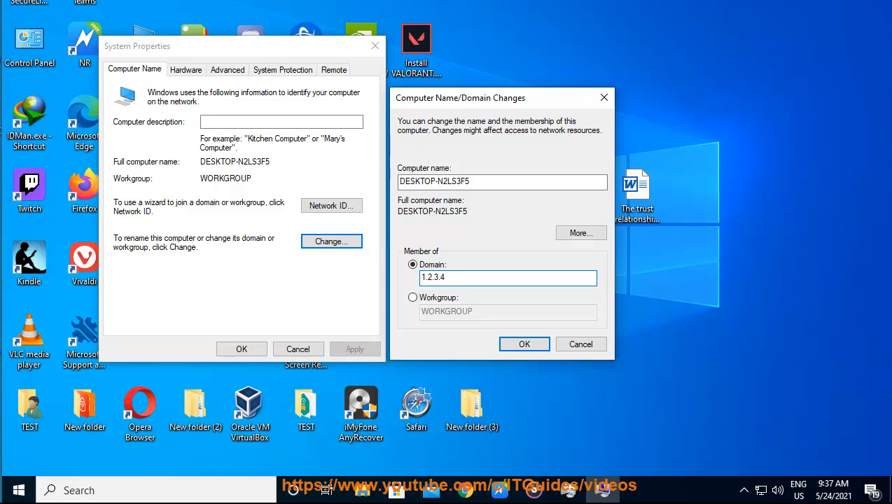
text(/5)
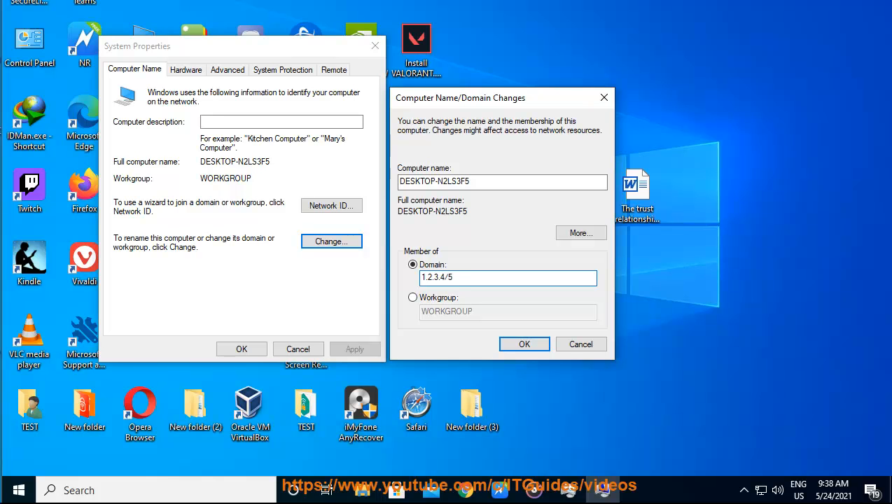
text(67)
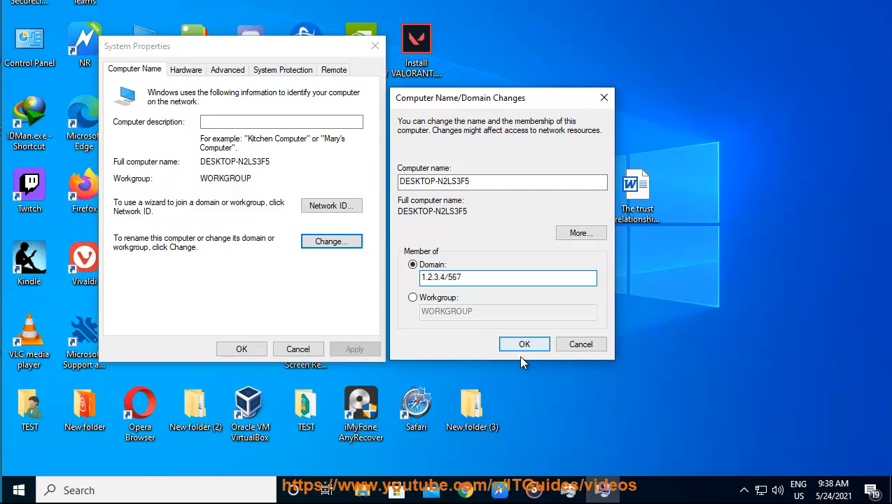
click(524, 344)
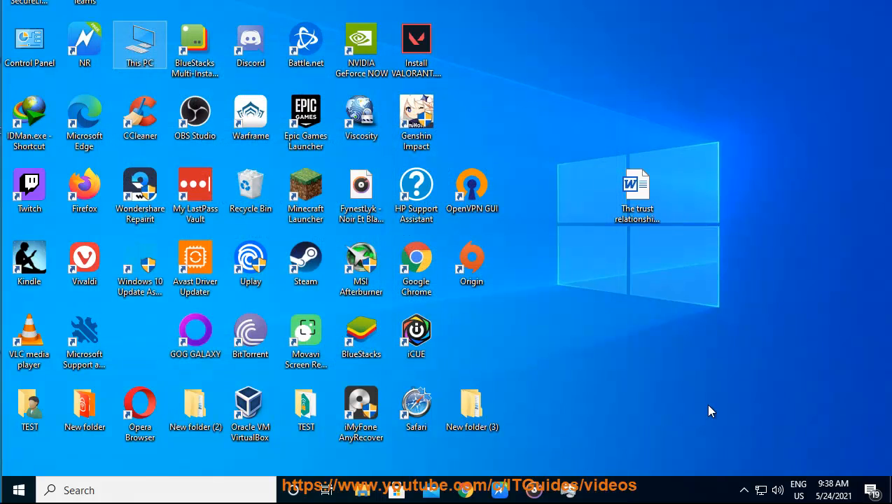
Reopen the Word guide at its PowerShell step and launch Windows PowerShell
double_click(637, 189)
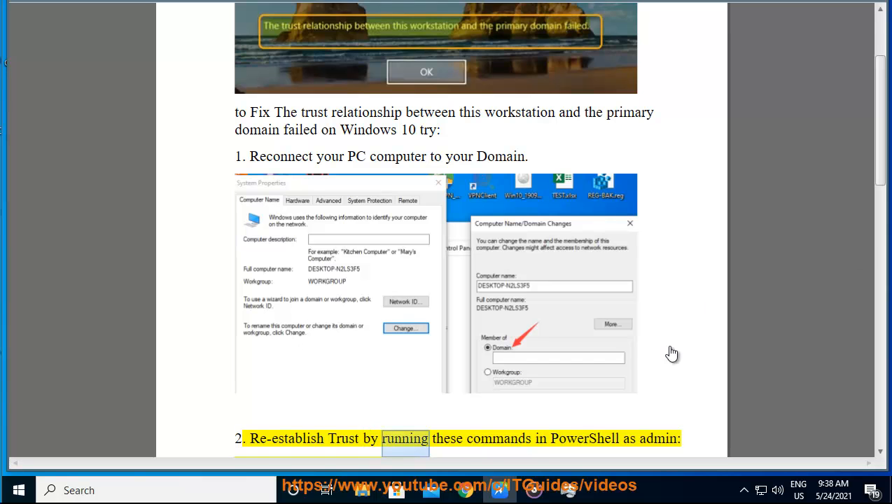
scroll(down, 3)
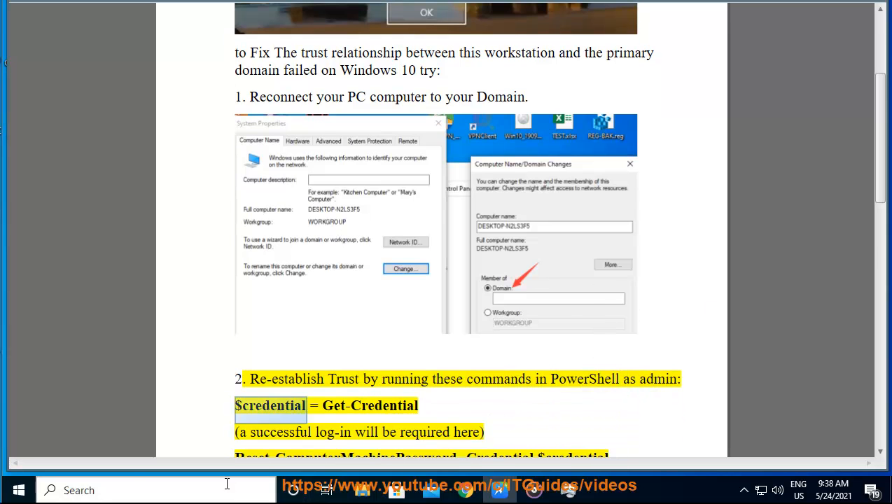
text(PowerShell)
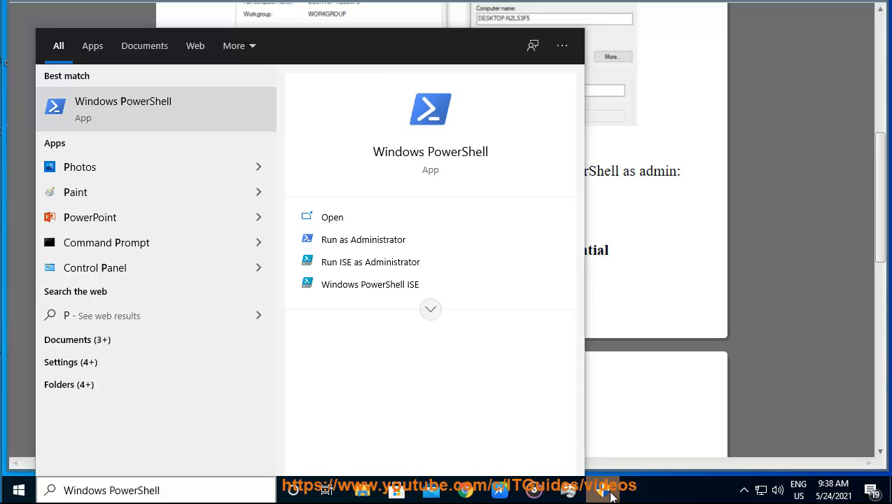
click(332, 216)
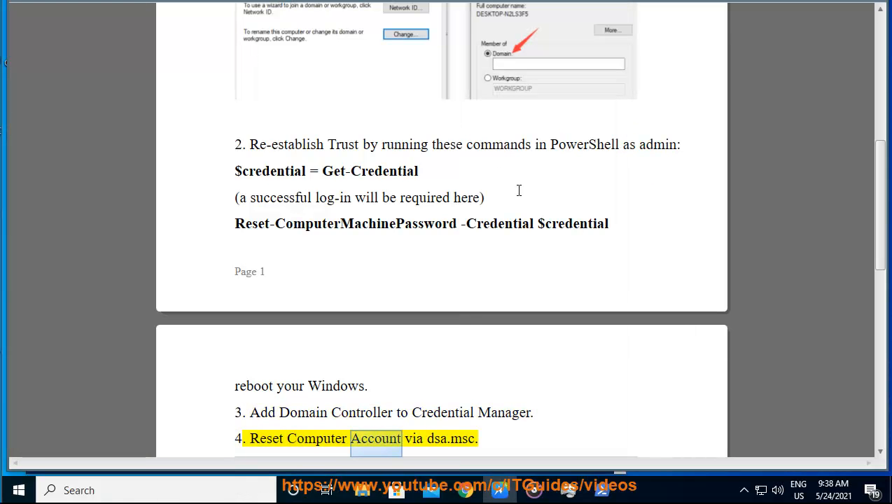
scroll(down, 3)
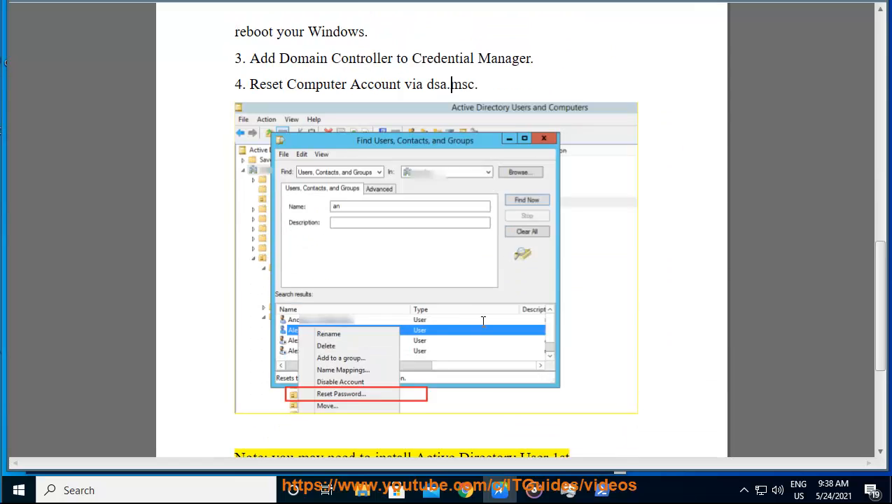
scroll(down, 3)
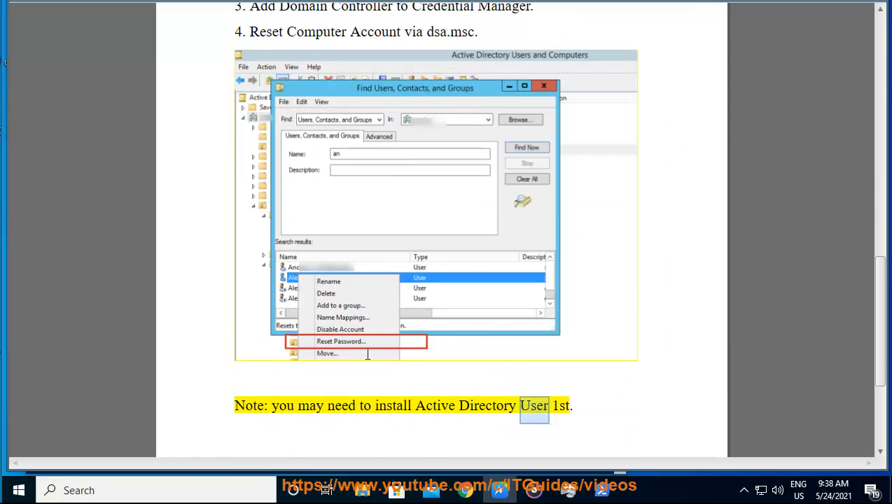